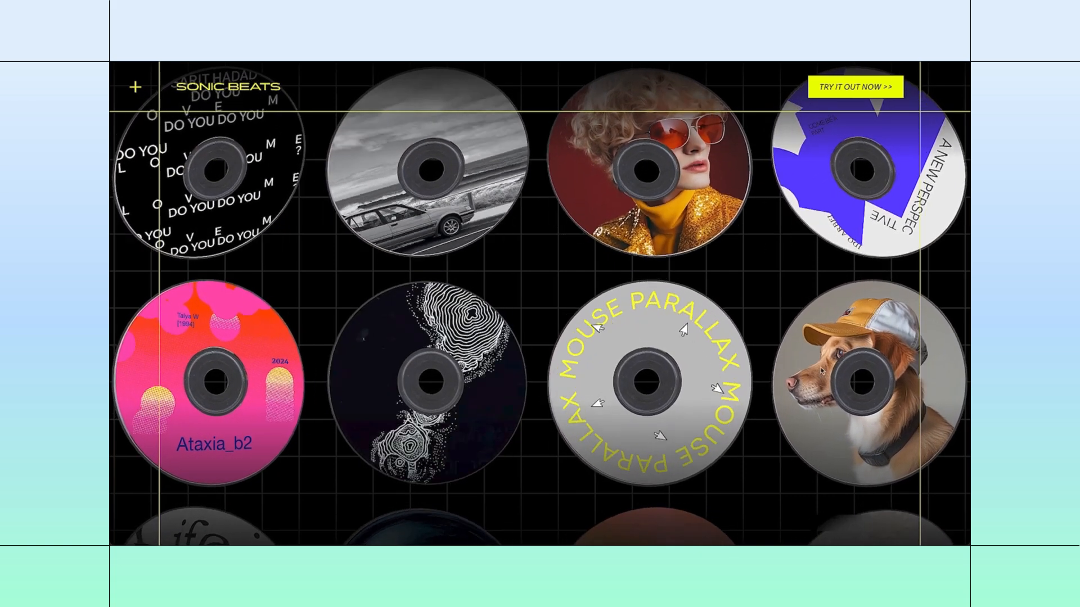
{"action": "mouse_move", "coordinate": [558, 233]}
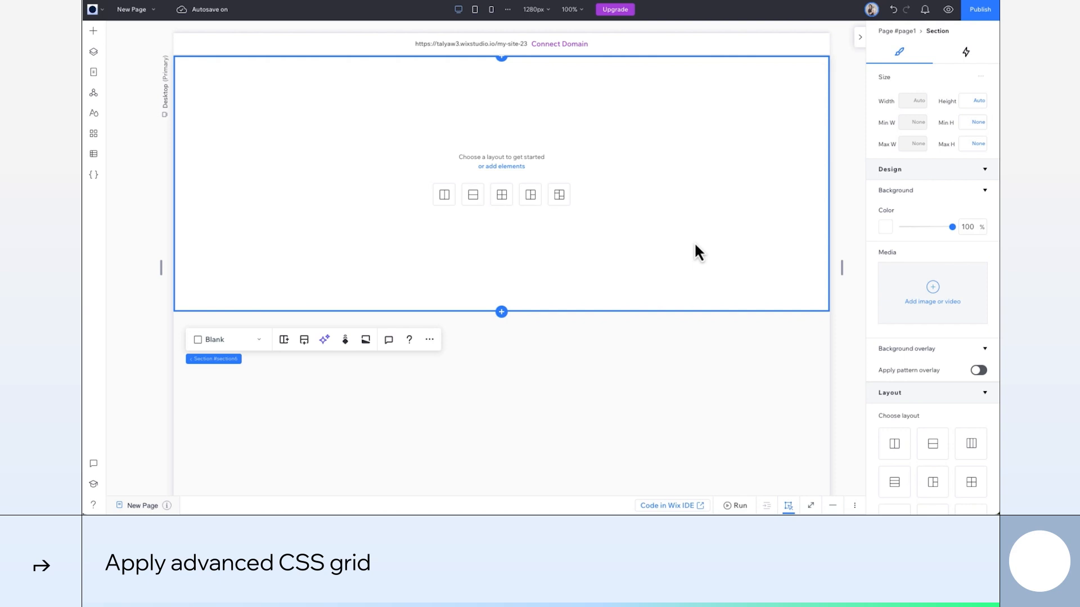
Apply an advanced CSS grid with a 4×3 layout to the blank section.
{"action": "scroll", "scroll_direction": "down", "scroll_amount": 3}
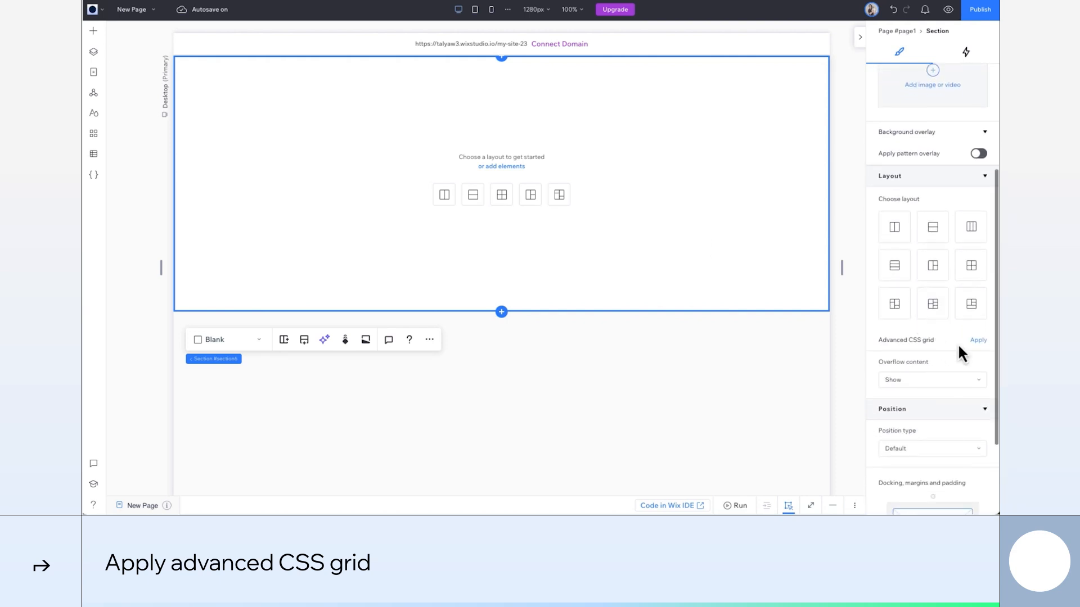
{"action": "left_click", "coordinate": [977, 340]}
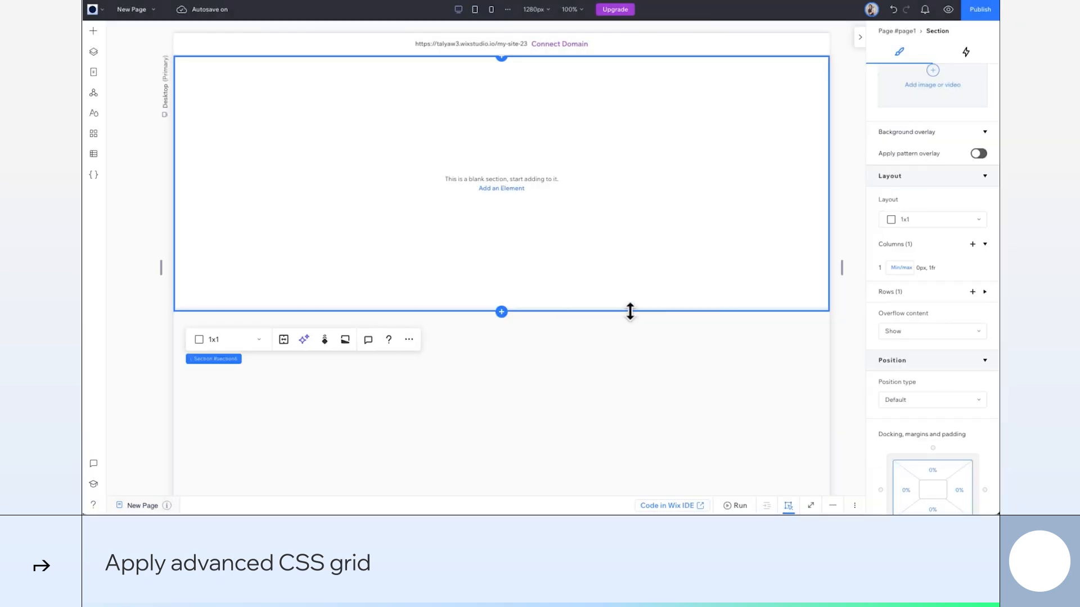
{"action": "left_click", "coordinate": [972, 244]}
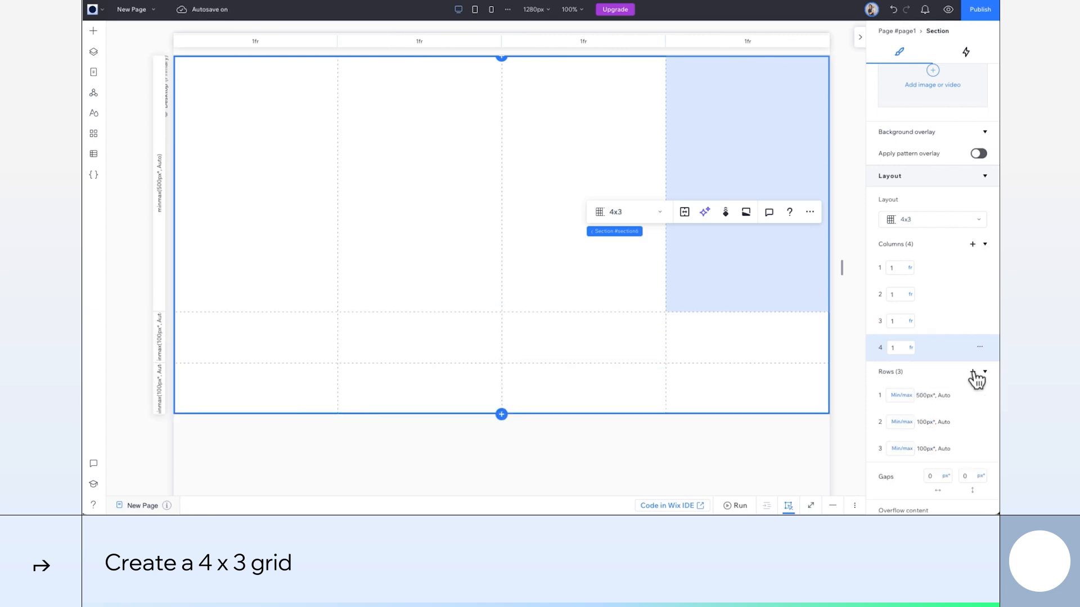
{"action": "left_click", "coordinate": [93, 31]}
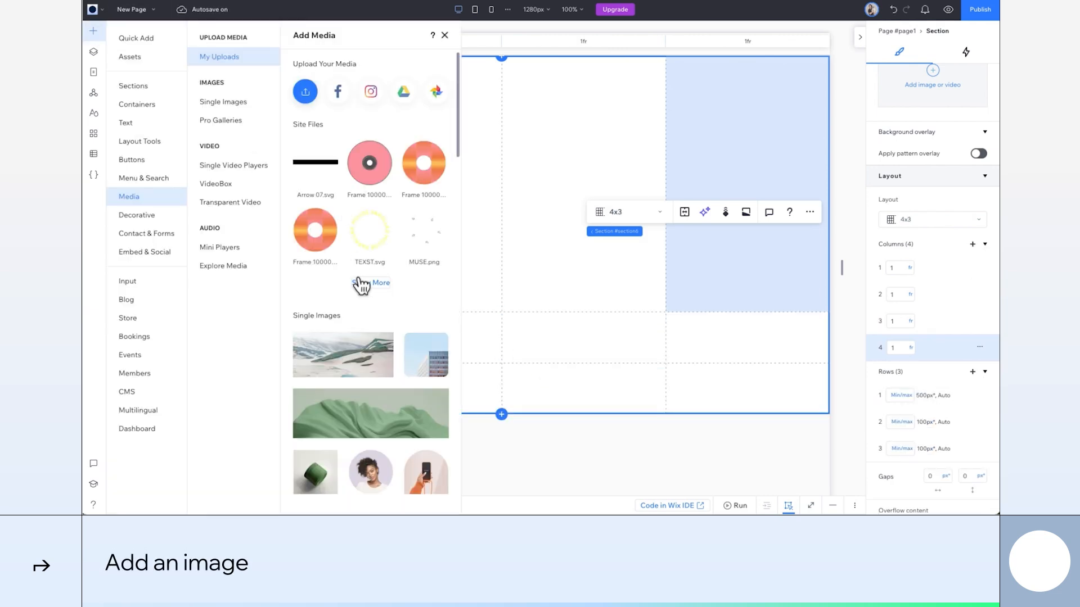
Add the black DO YOU disc image to grid cell 1/1 with Keep image ratio.
{"action": "left_click", "coordinate": [380, 283]}
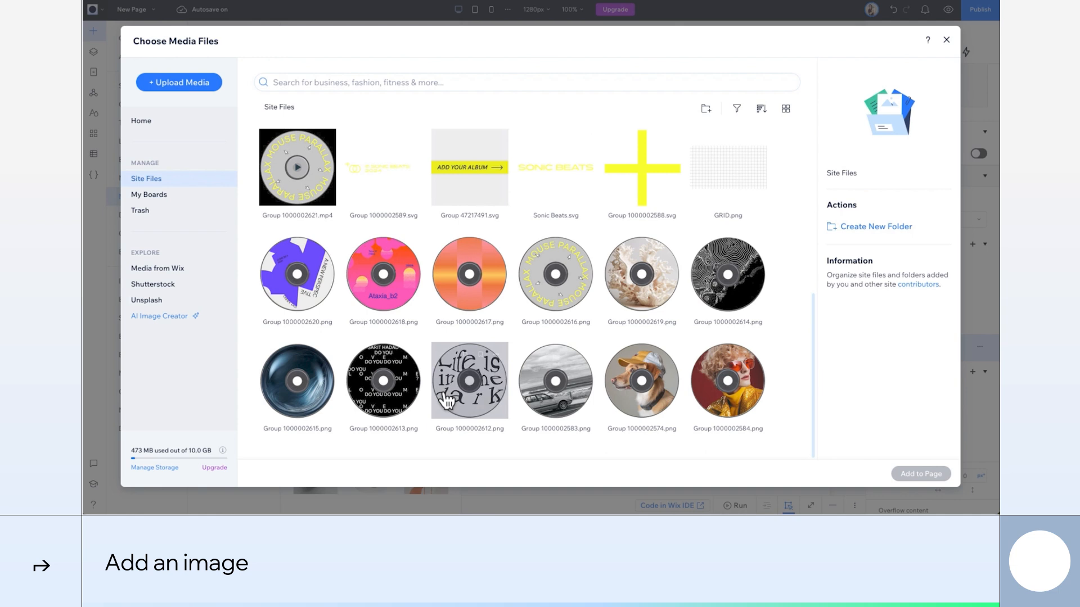
{"action": "left_click", "coordinate": [383, 381]}
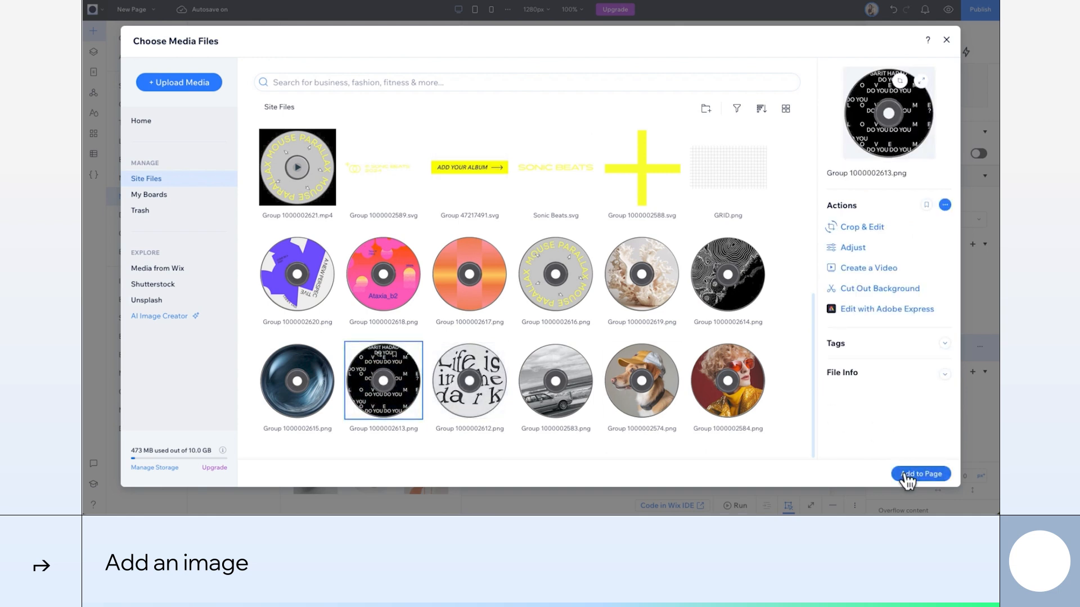
{"action": "left_click", "coordinate": [920, 473]}
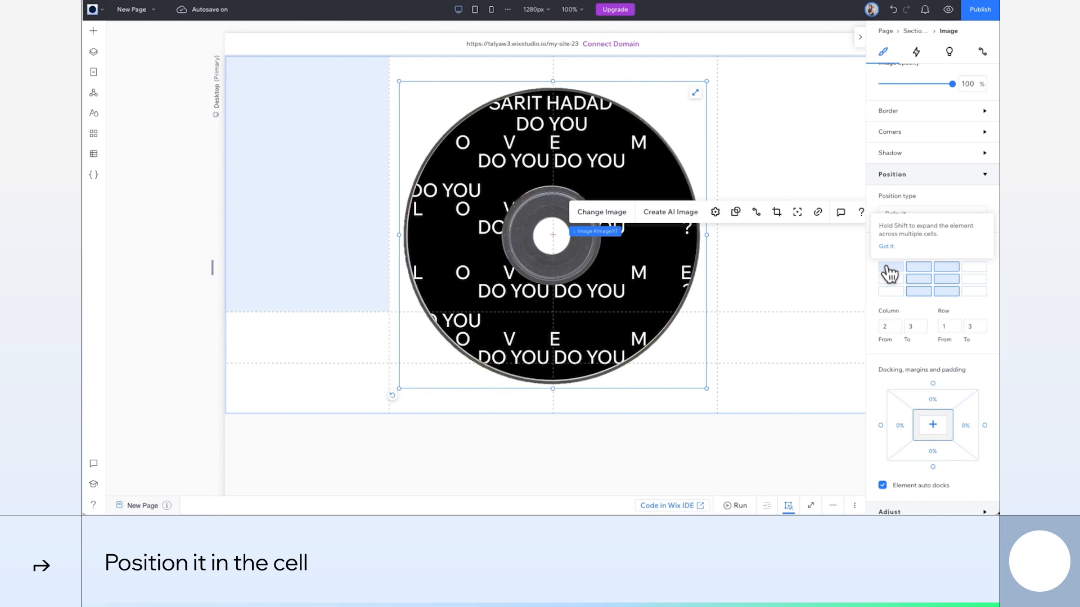
{"action": "left_click", "coordinate": [715, 212]}
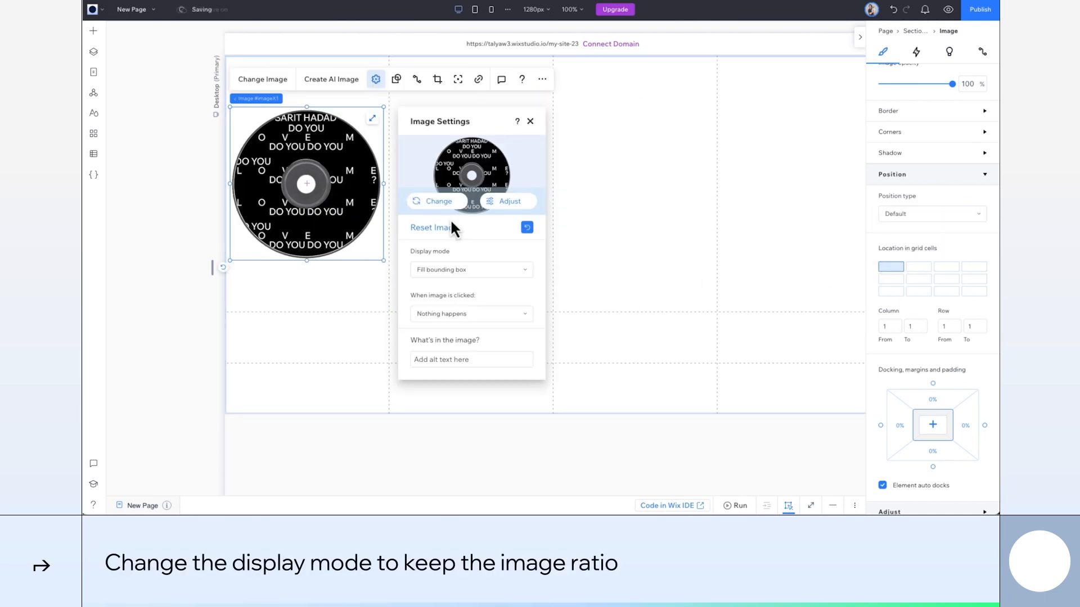
{"action": "left_click", "coordinate": [471, 270]}
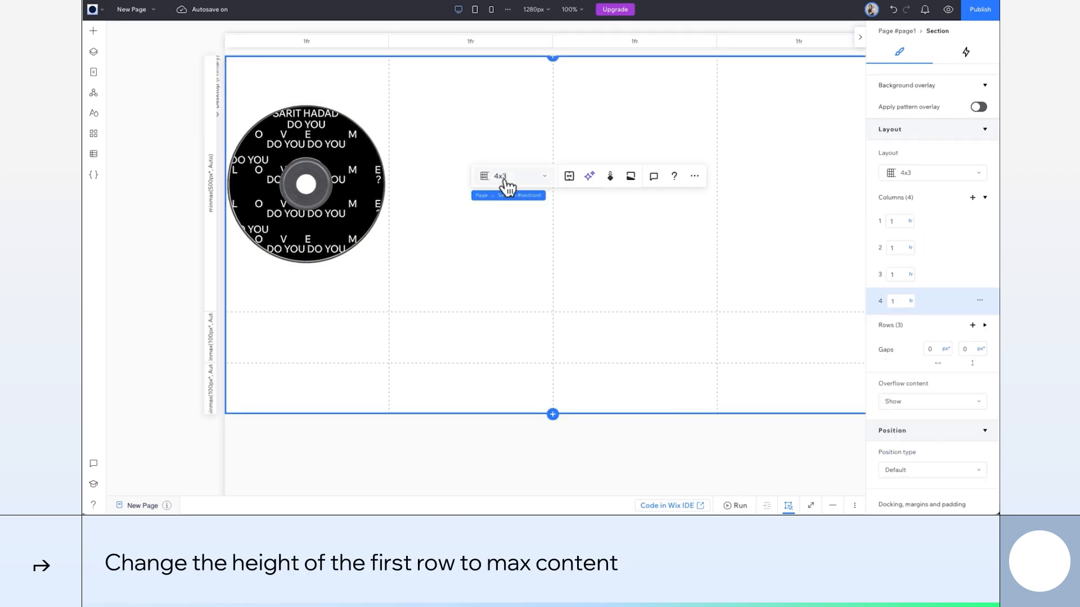
Set grid row 1's size unit to Max content.
{"action": "left_click", "coordinate": [984, 325]}
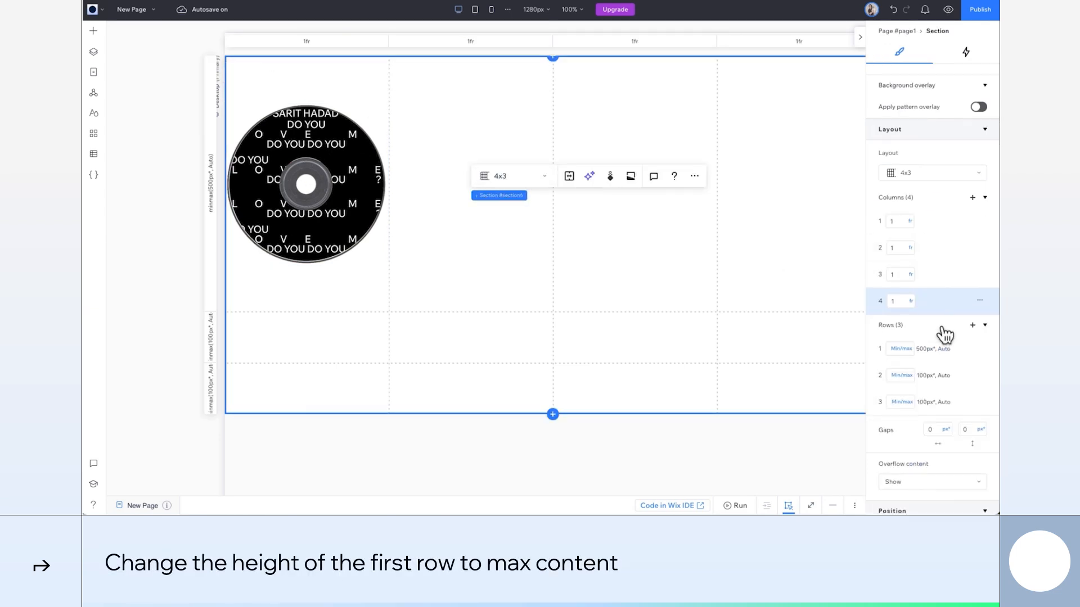
{"action": "left_click", "coordinate": [902, 347]}
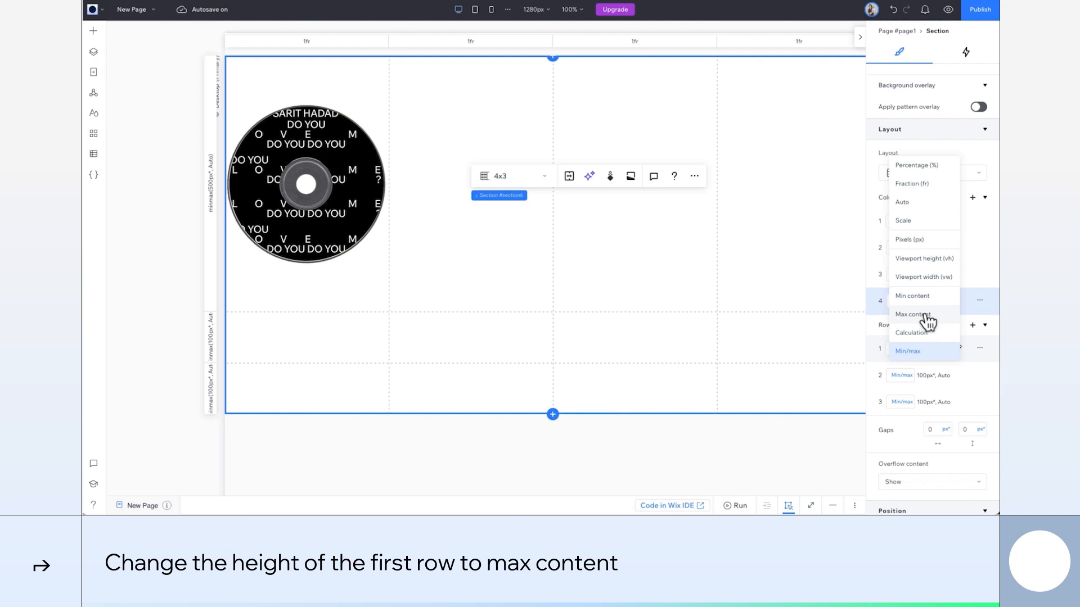
{"action": "left_click", "coordinate": [911, 313]}
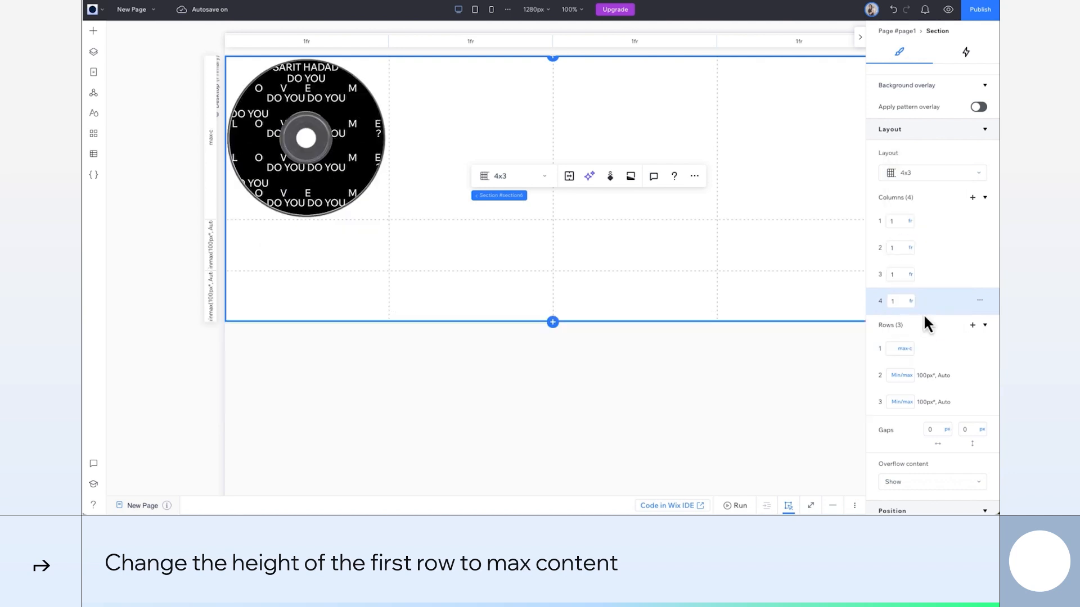
{"action": "left_click", "coordinate": [93, 31]}
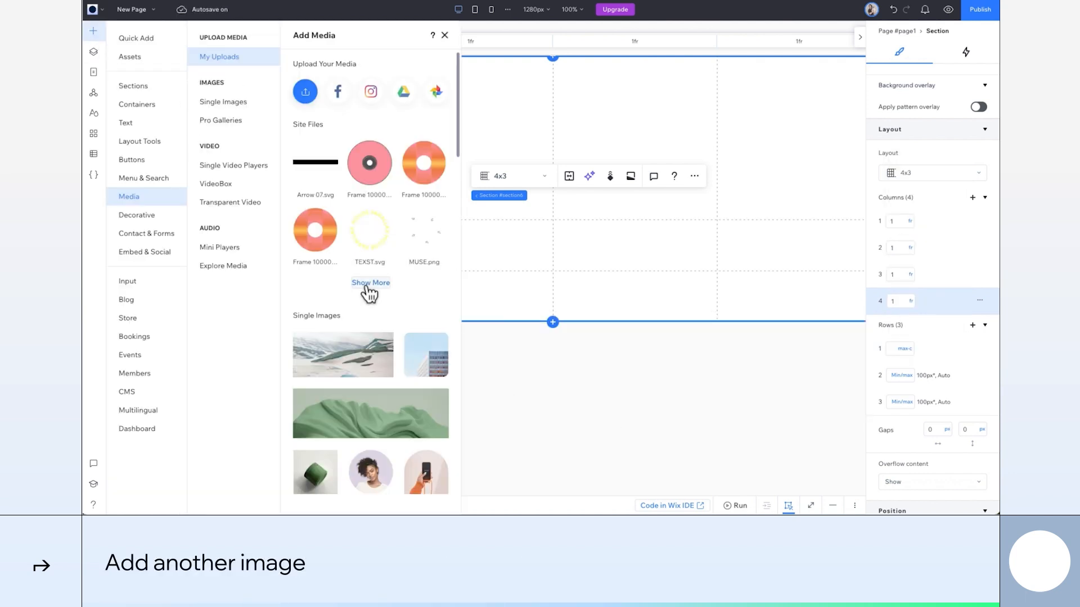
Add DISC.png with Keep image ratio and size row 2 to Max content.
{"action": "left_click", "coordinate": [370, 282]}
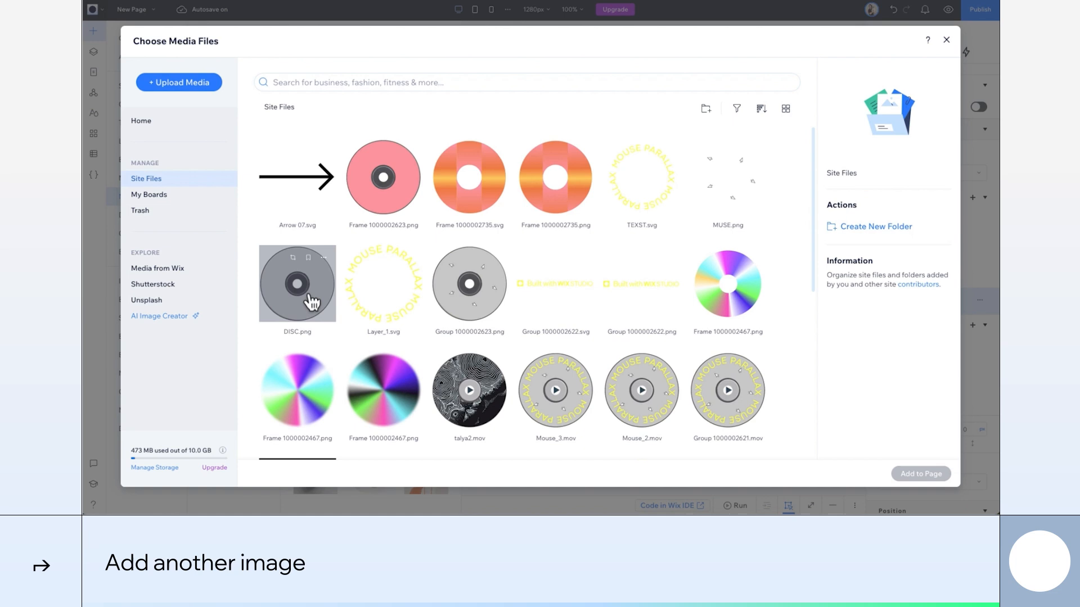
{"action": "left_click", "coordinate": [920, 474]}
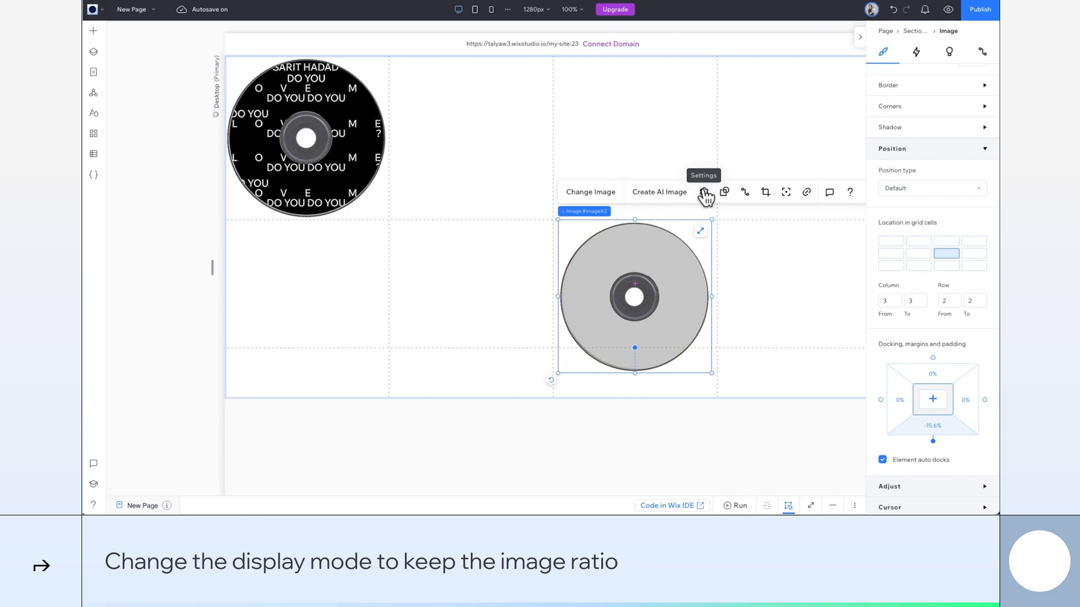
{"action": "left_click", "coordinate": [703, 192]}
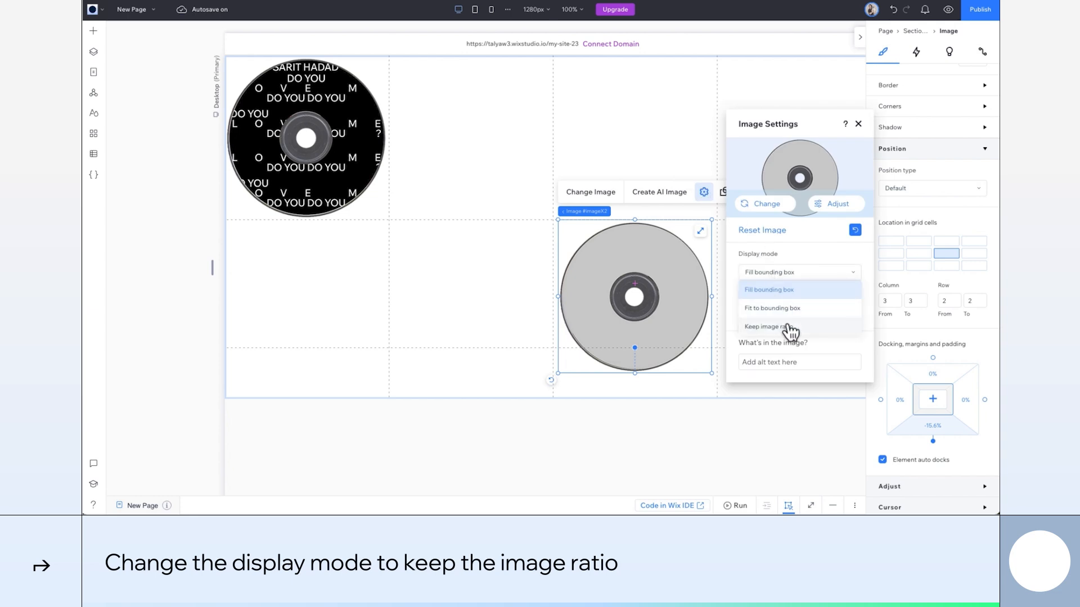
{"action": "left_click", "coordinate": [767, 326]}
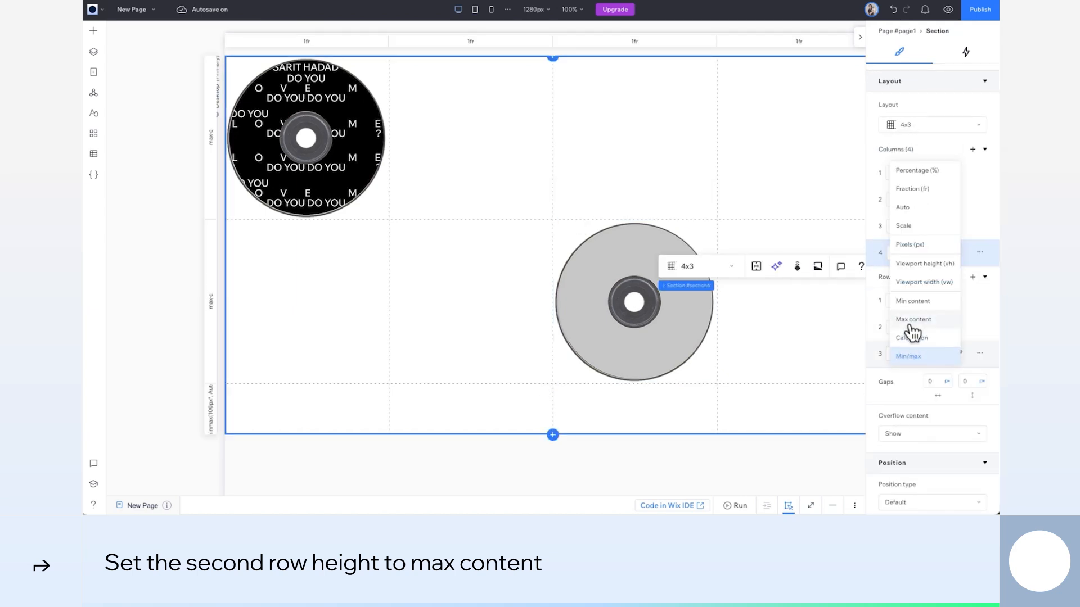
{"action": "left_click", "coordinate": [93, 31]}
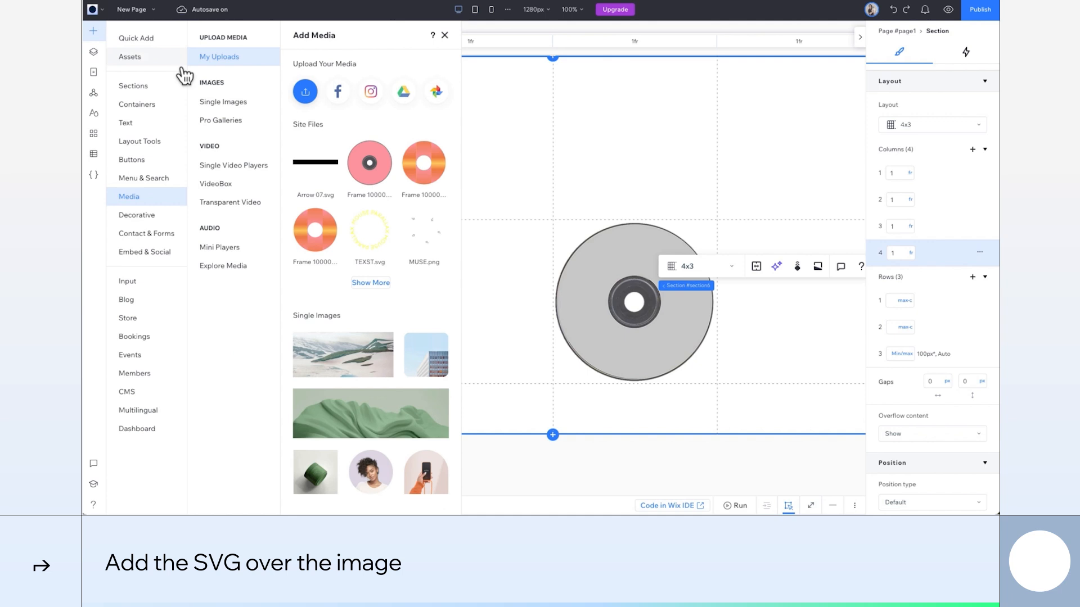
{"action": "mouse_move", "coordinate": [370, 236]}
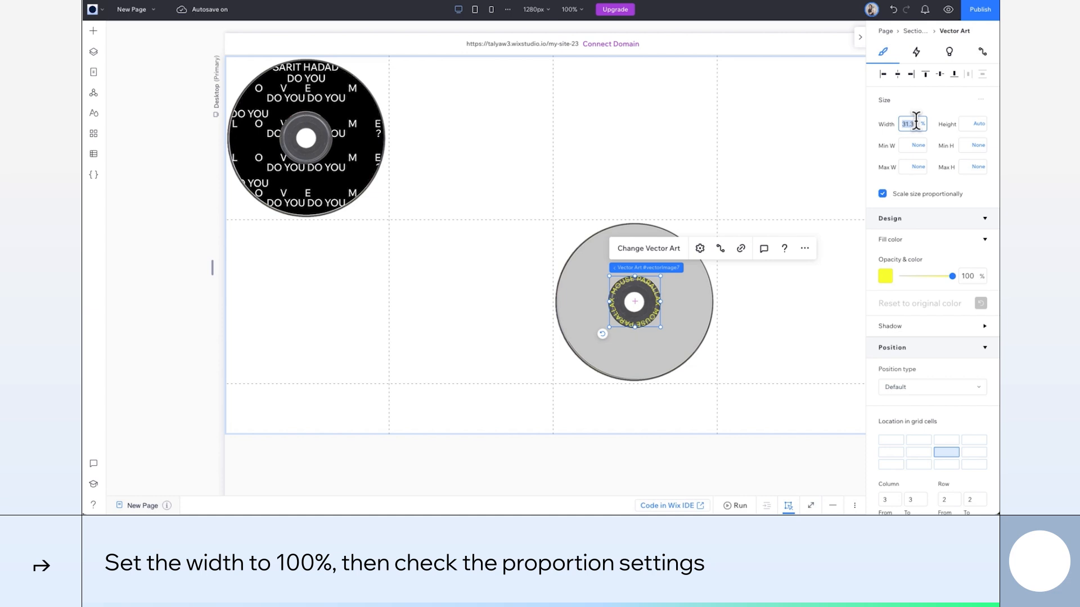
Size the yellow MOUSE PARALLAX text ring to 85.3% width and height.
{"action": "type", "text": "100"}
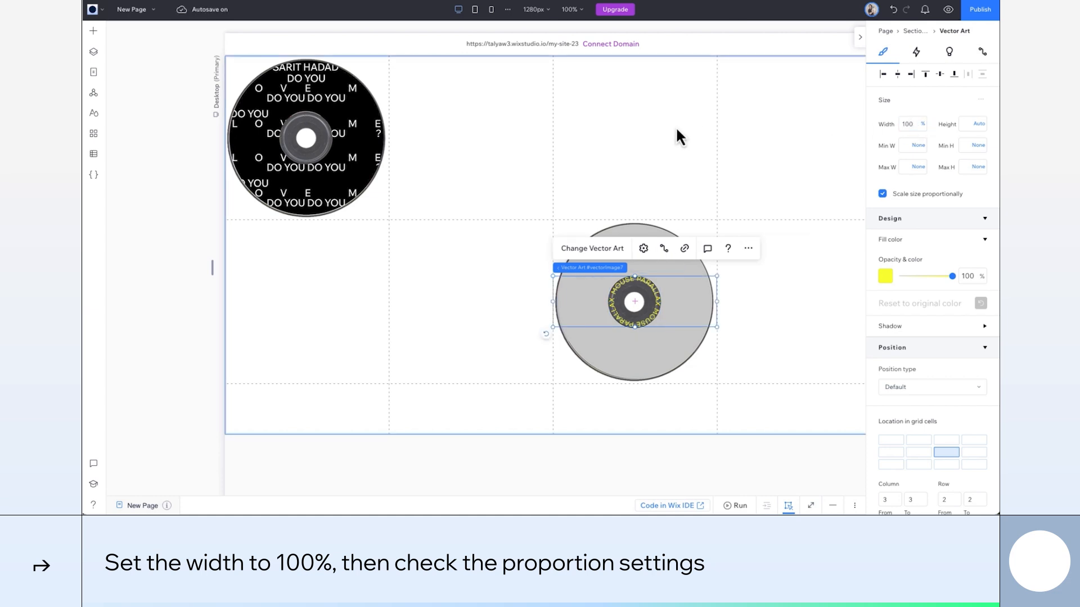
{"action": "left_click", "coordinate": [642, 248]}
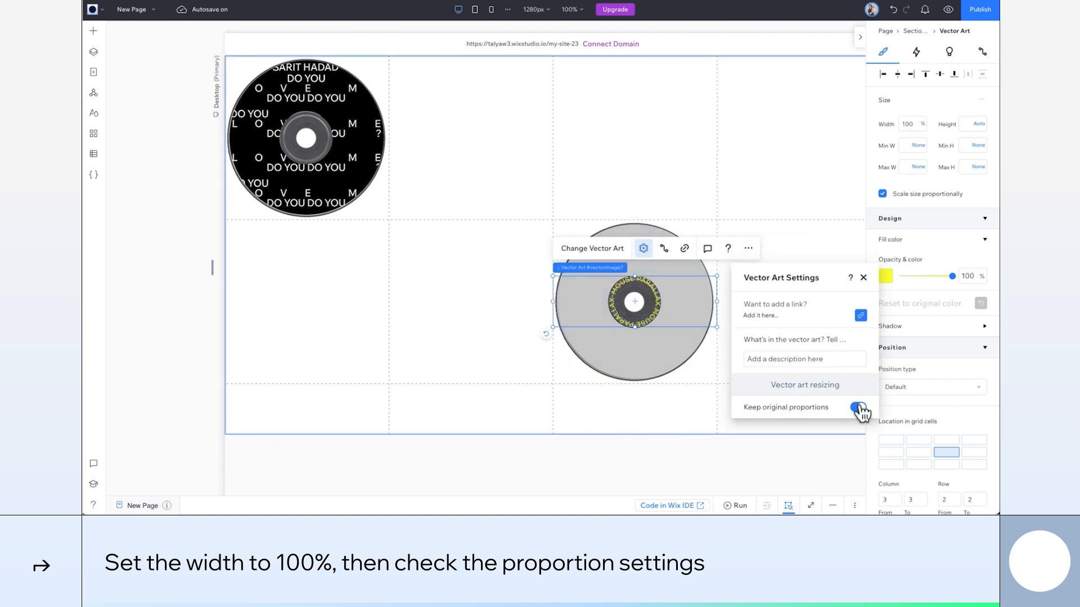
{"action": "left_click", "coordinate": [976, 124]}
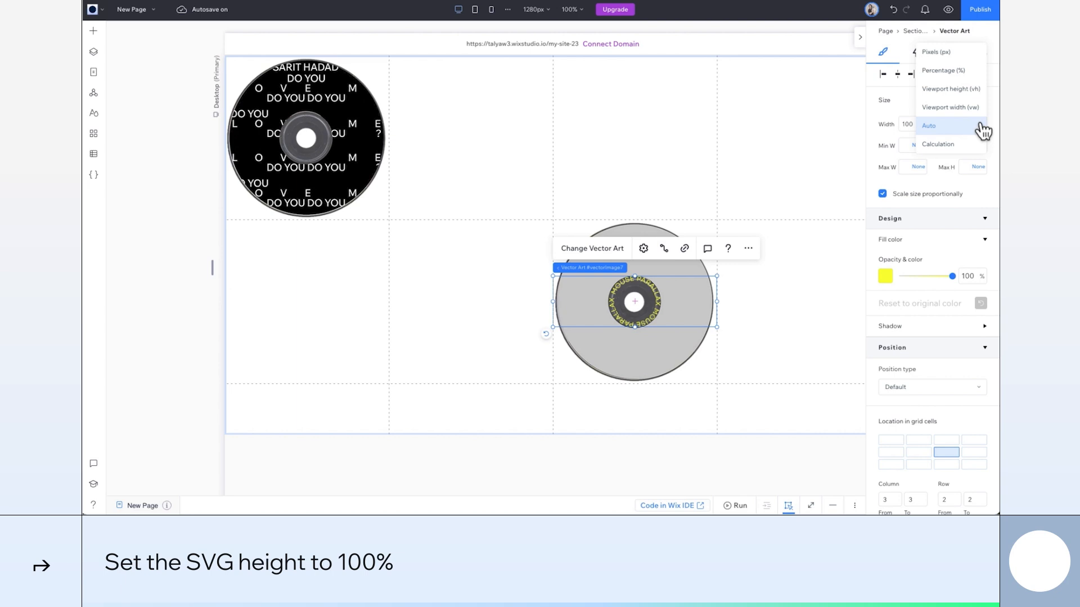
{"action": "left_click", "coordinate": [942, 69]}
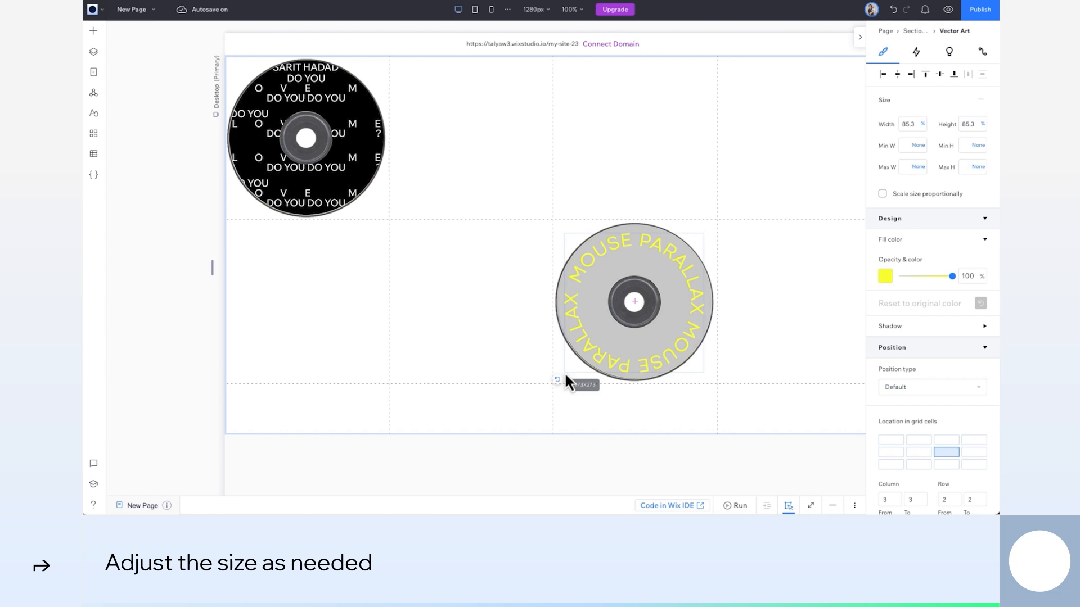
Give the text ring an 11.5-second clockwise Spin loop animation and preview it.
{"action": "left_click", "coordinate": [916, 52]}
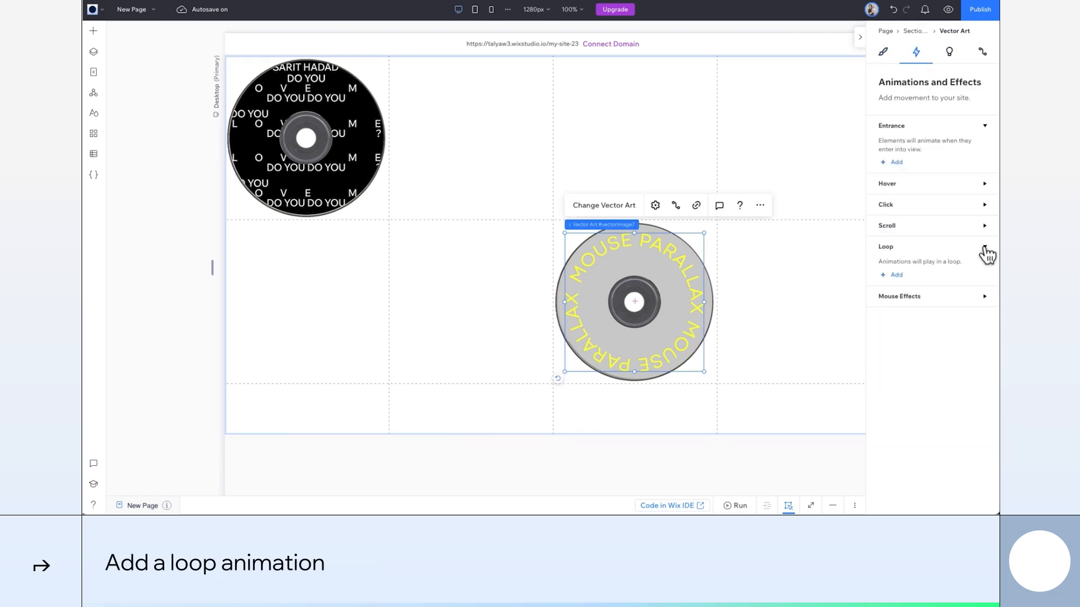
{"action": "left_click", "coordinate": [895, 275]}
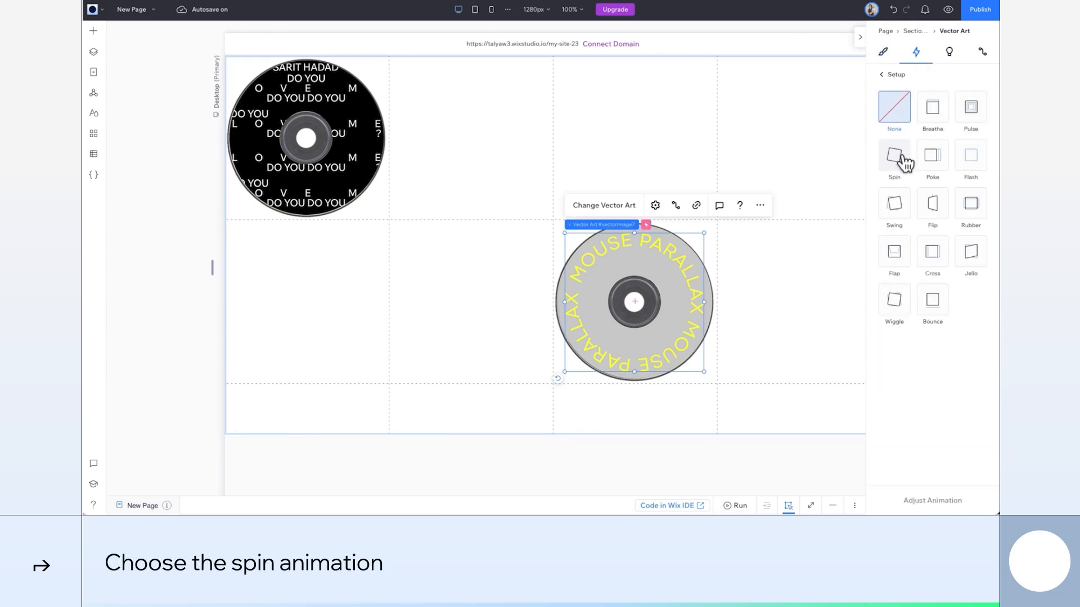
{"action": "left_click", "coordinate": [894, 156]}
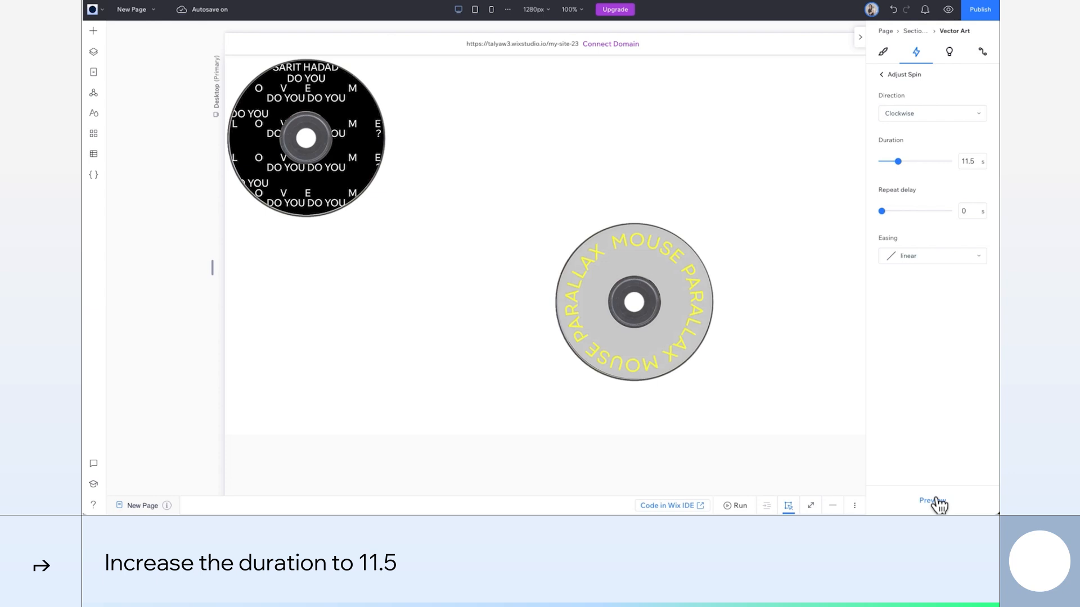
{"action": "left_click", "coordinate": [634, 301]}
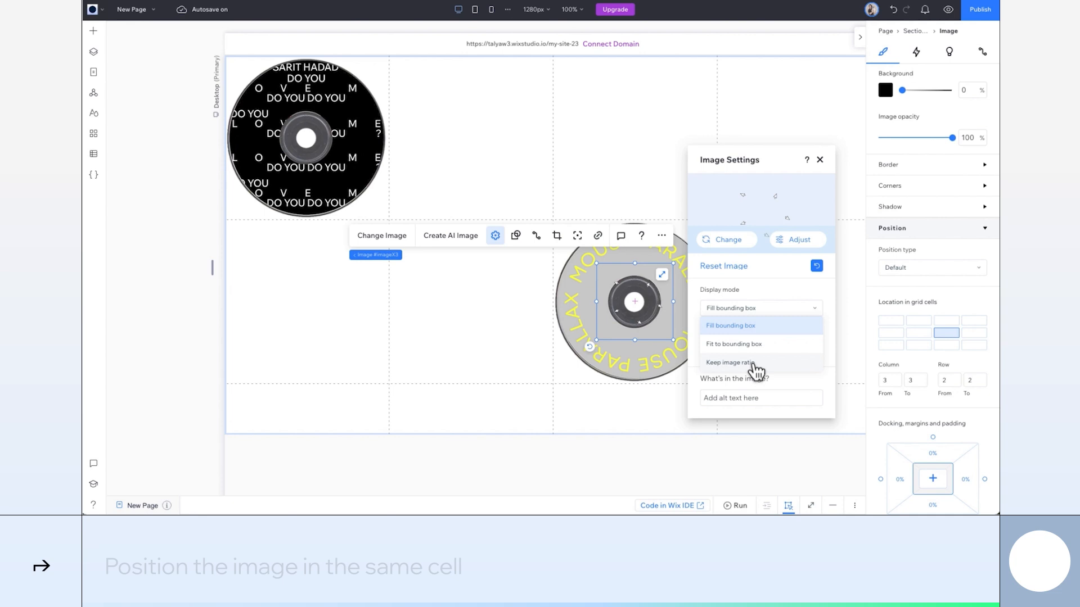
Fit the disc image at 100% width with Keep image ratio and group the three layers.
{"action": "left_click", "coordinate": [729, 362]}
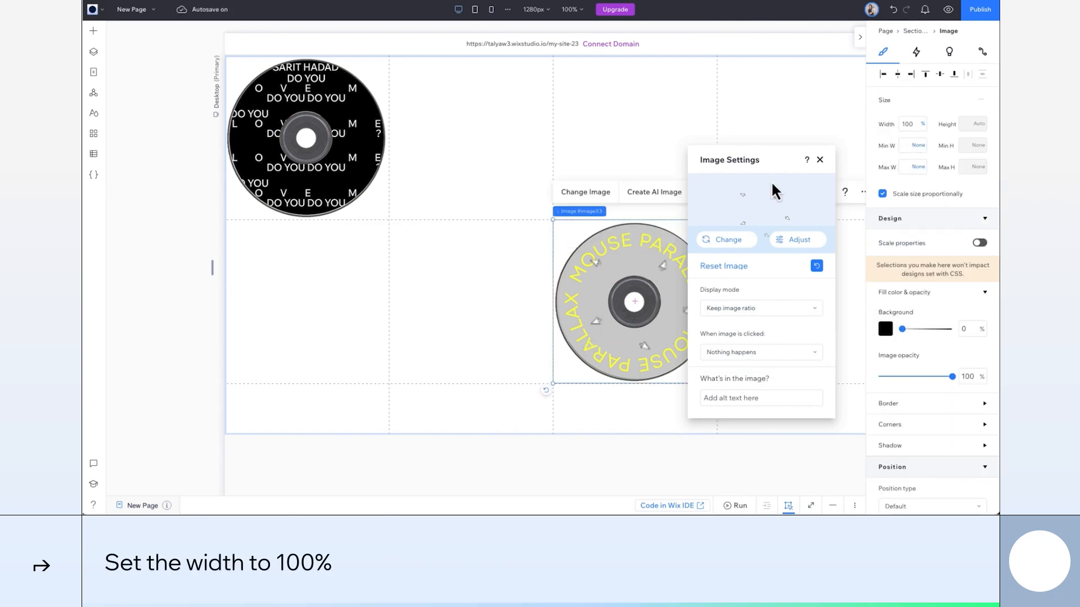
{"action": "left_click", "coordinate": [93, 52]}
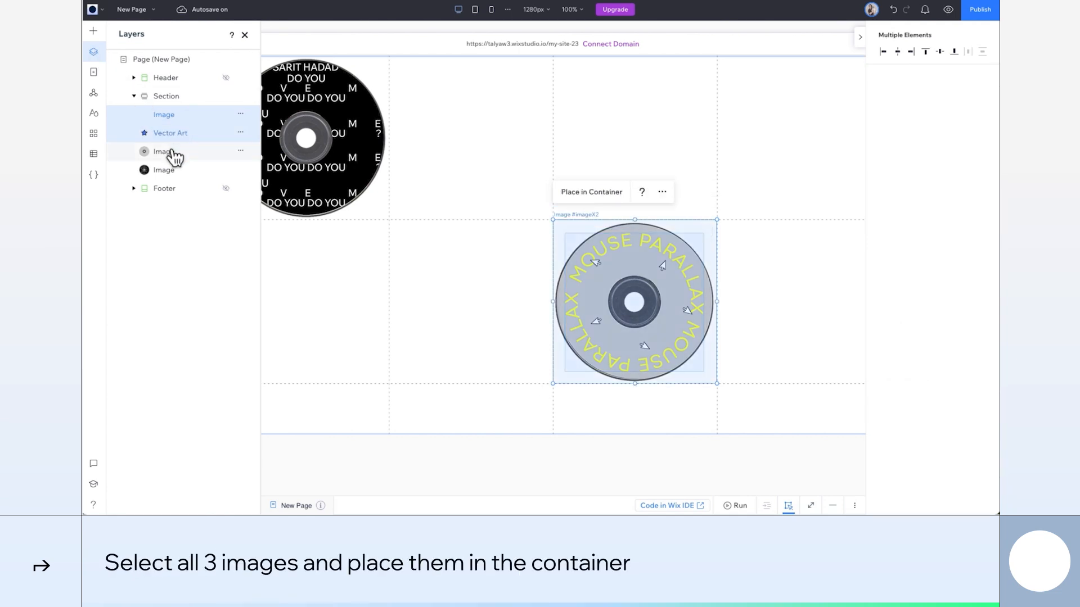
{"action": "left_click", "coordinate": [590, 191]}
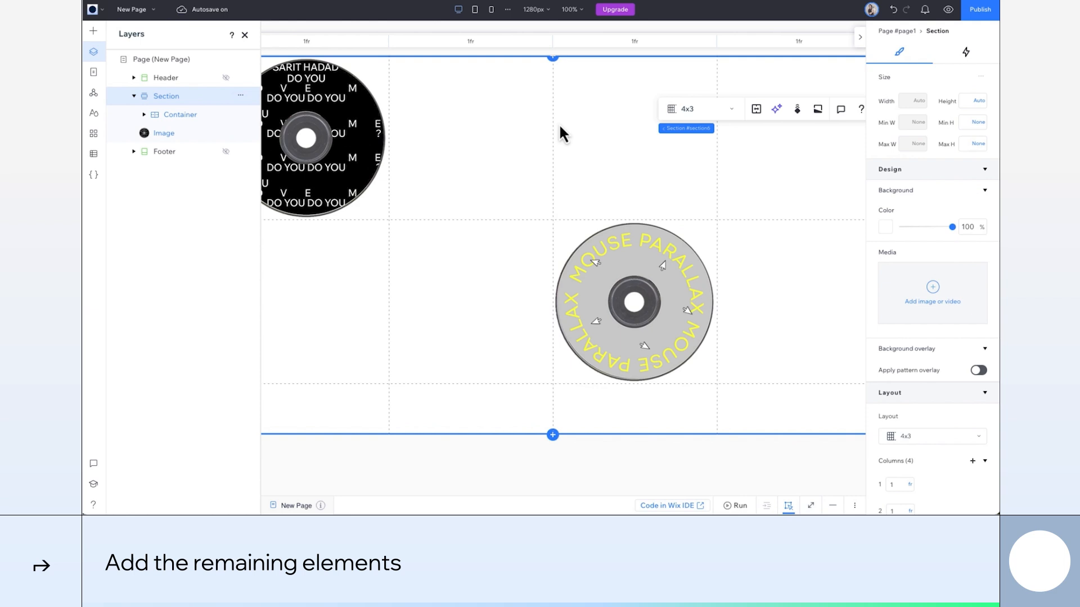
Add album disc images from Site Files into the remaining empty grid cells.
{"action": "left_click", "coordinate": [931, 292]}
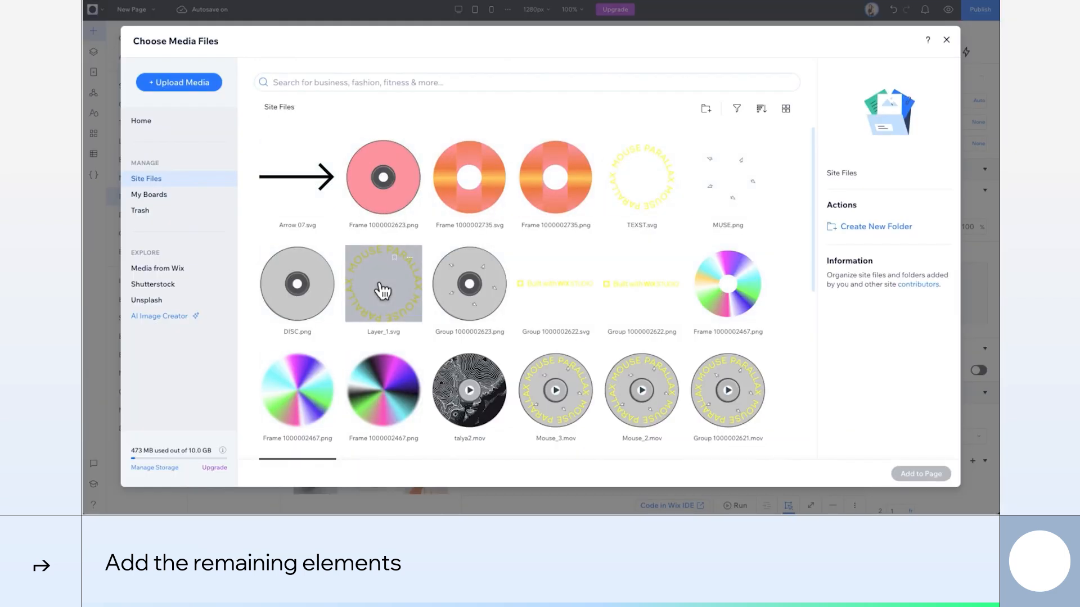
{"action": "scroll", "scroll_direction": "down", "scroll_amount": 3}
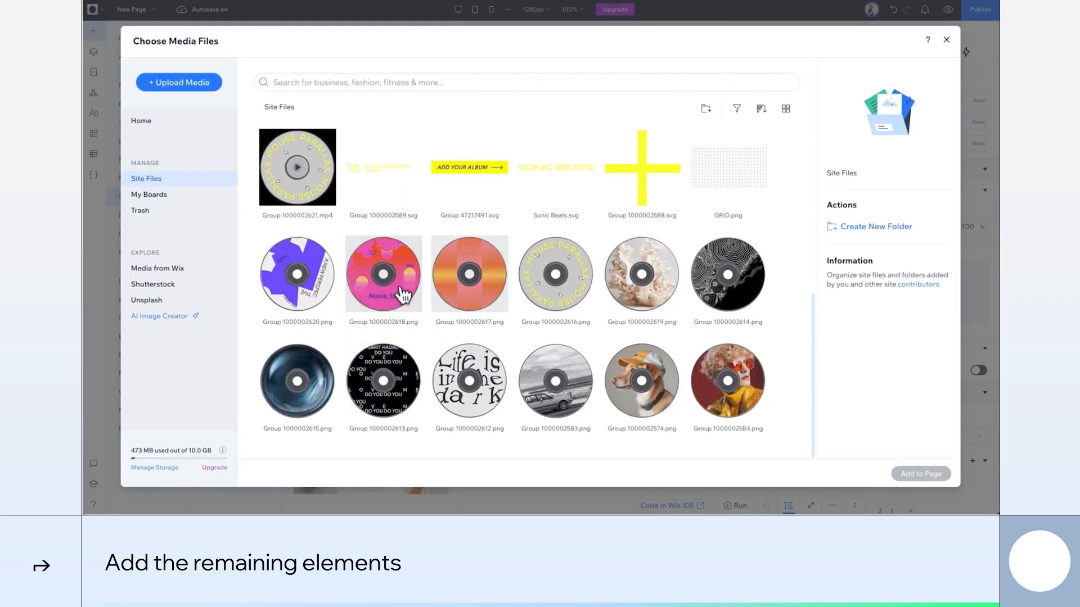
{"action": "left_click", "coordinate": [946, 40]}
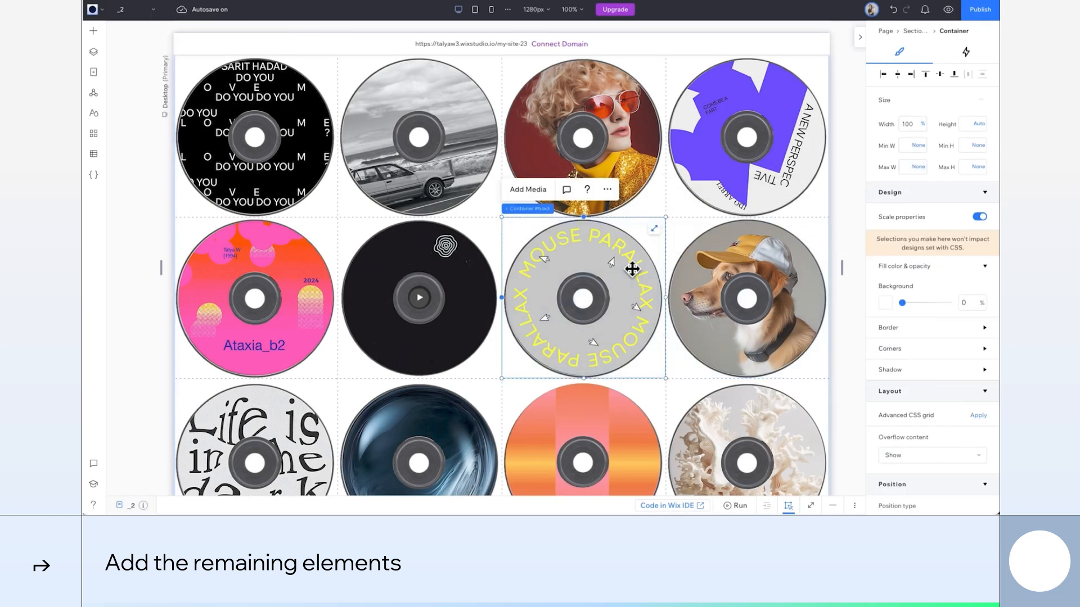
{"action": "mouse_move", "coordinate": [966, 62]}
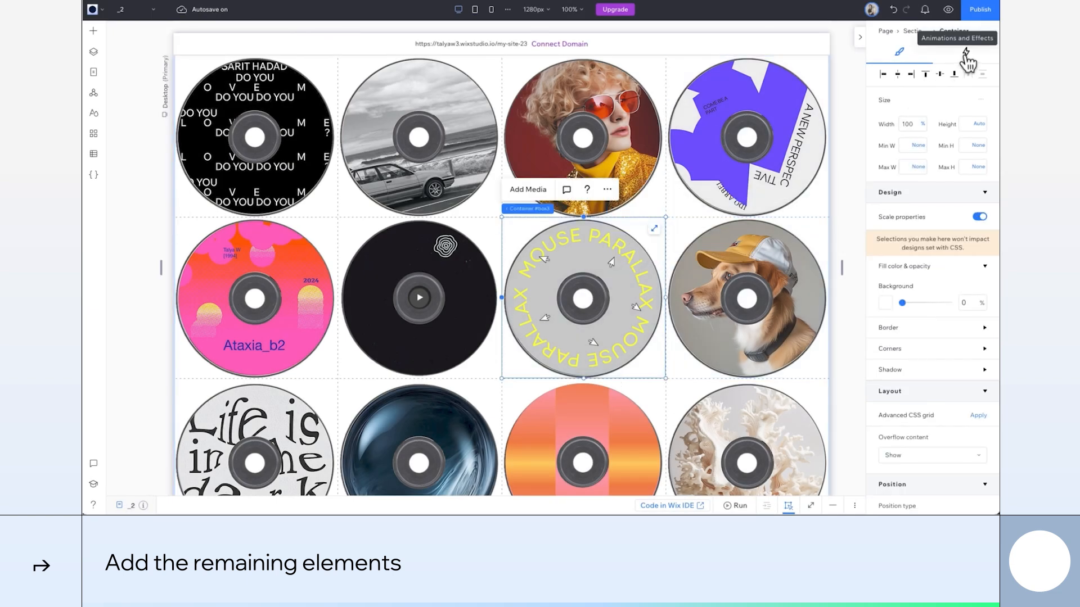
{"action": "left_click", "coordinate": [965, 52]}
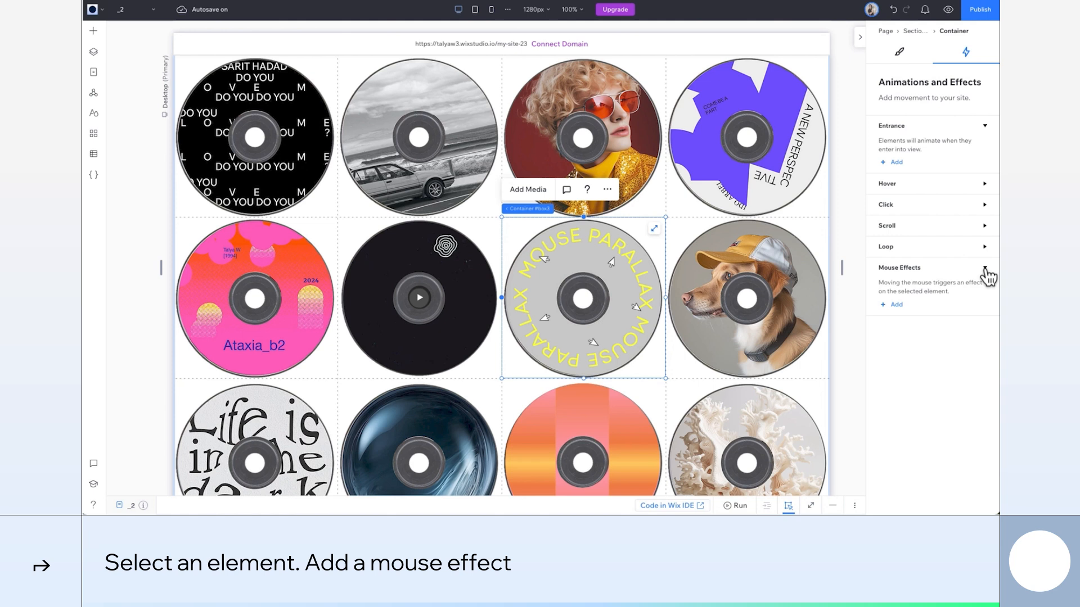
Add Tilt 3D mouse effects to the container and dog disc, with angle 41 and velocity 1.
{"action": "left_click", "coordinate": [893, 304]}
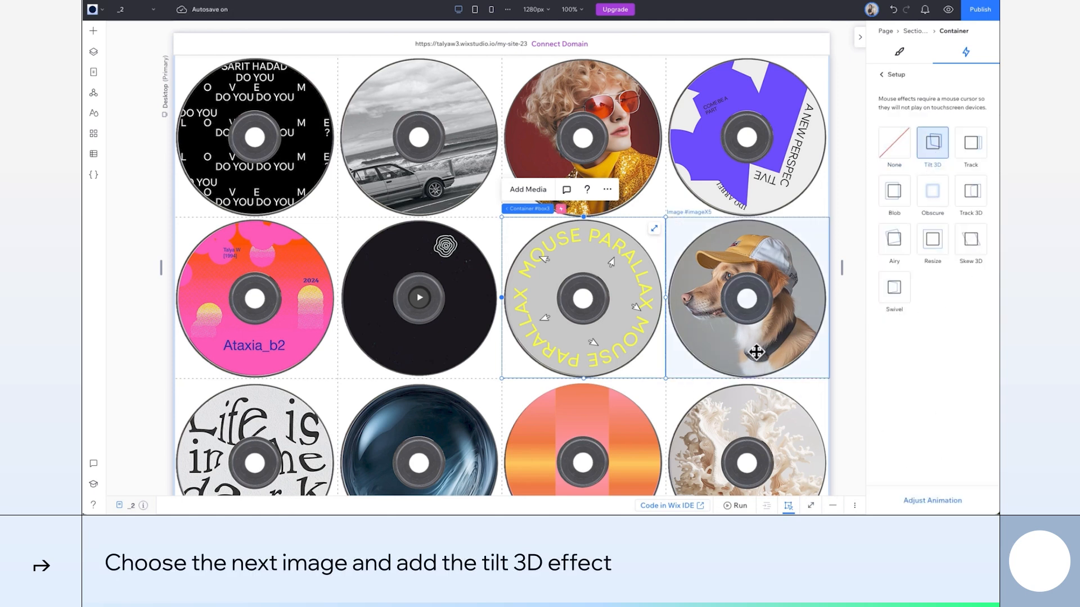
{"action": "left_click", "coordinate": [746, 297]}
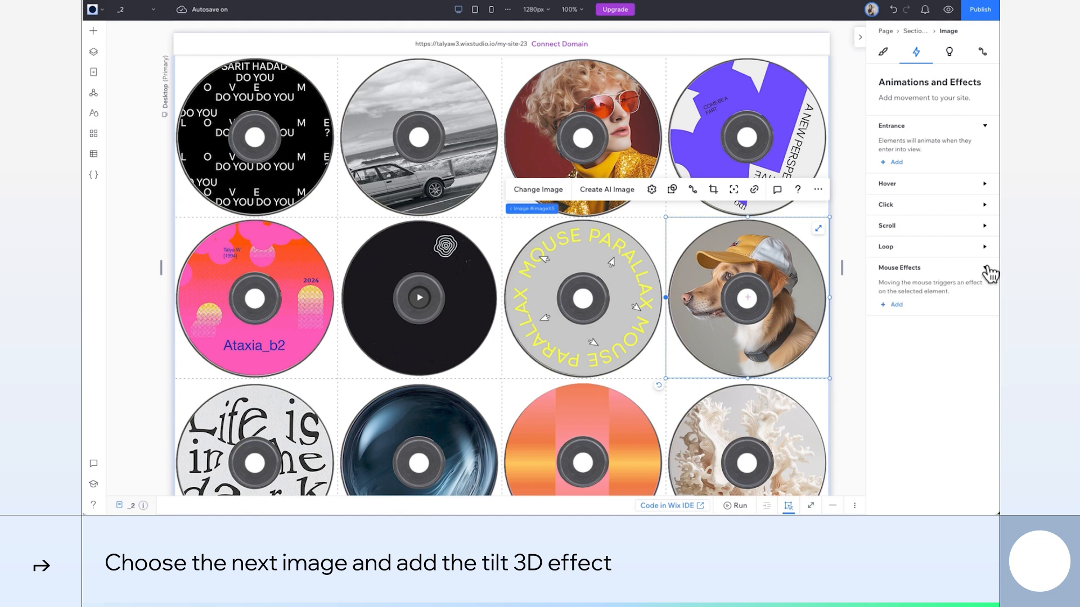
{"action": "left_click", "coordinate": [893, 304]}
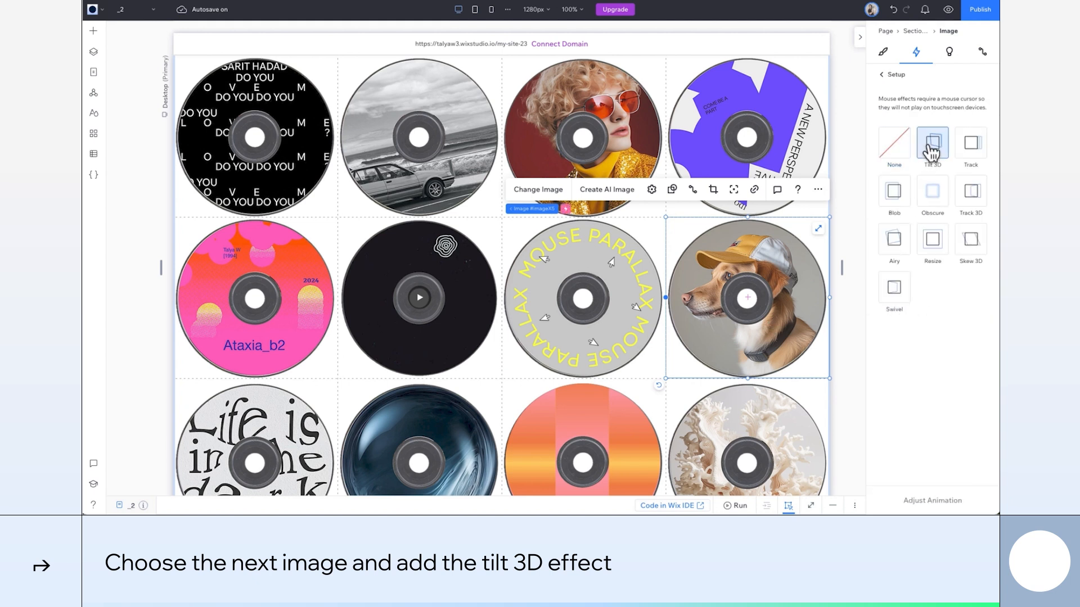
{"action": "left_click", "coordinate": [932, 144]}
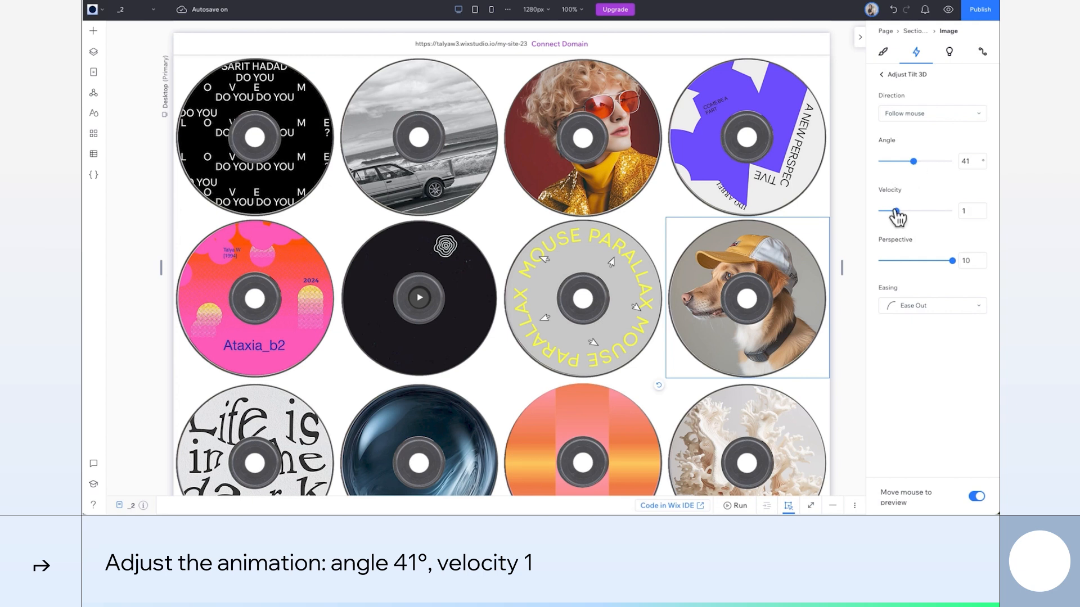
{"action": "left_click", "coordinate": [734, 506]}
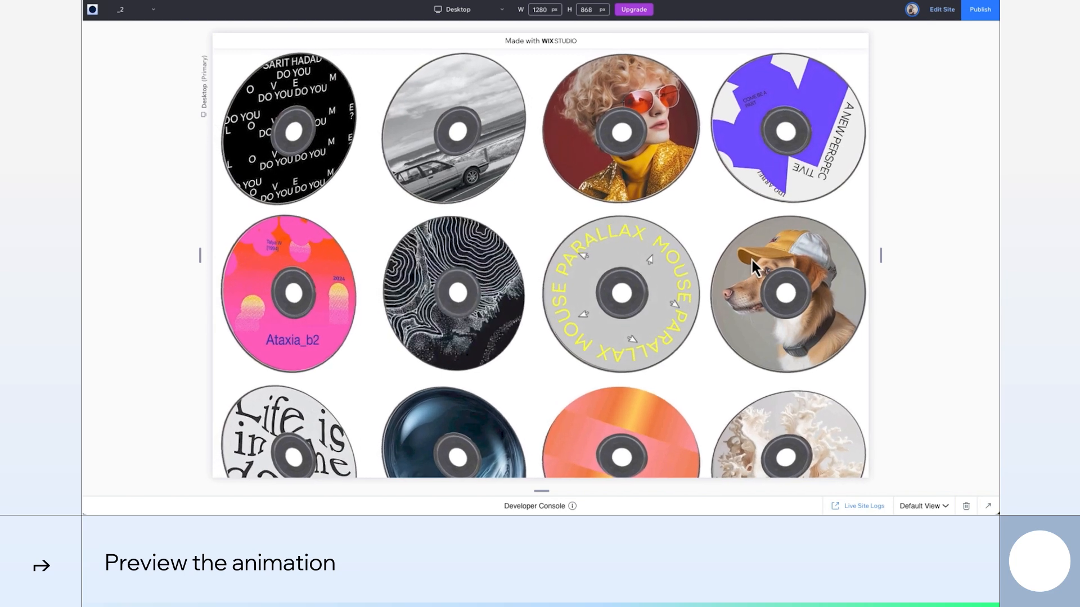
{"action": "mouse_move", "coordinate": [719, 306]}
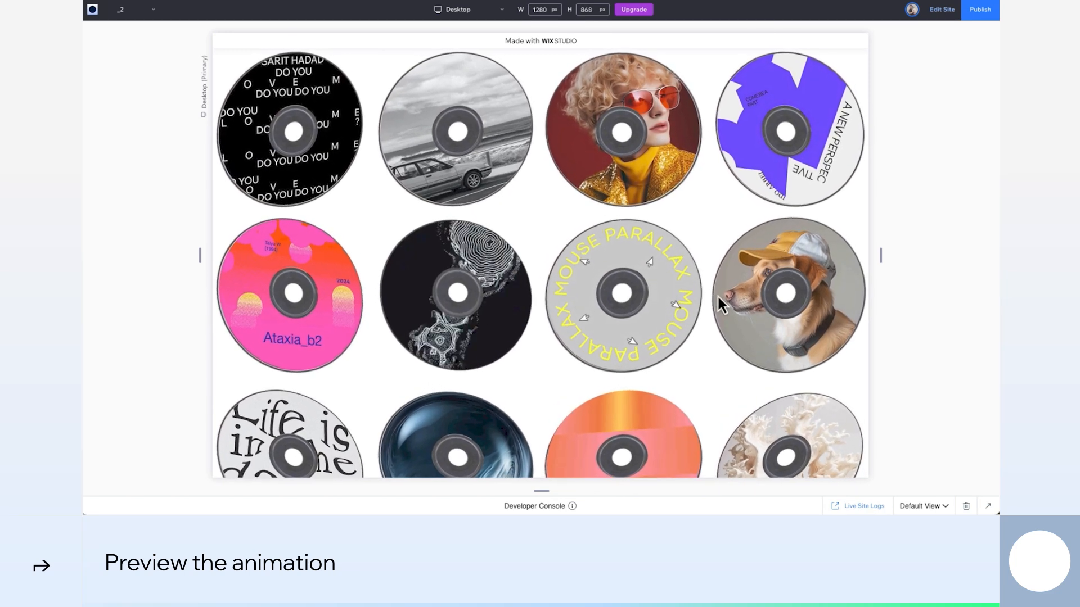
{"action": "mouse_move", "coordinate": [403, 226]}
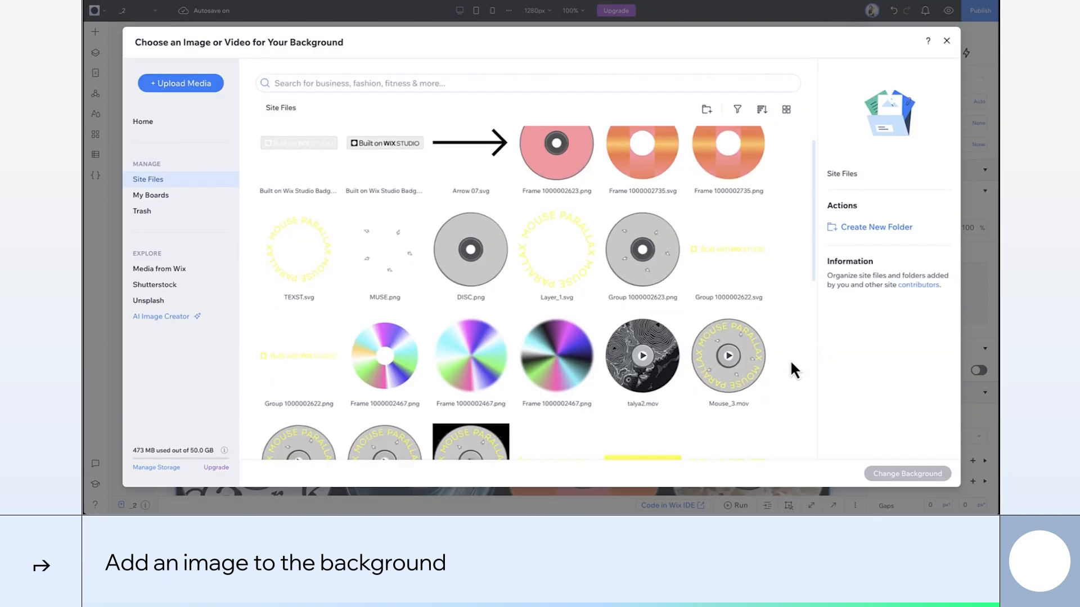
Set GRID.png as the section background image over black, then preview.
{"action": "left_click", "coordinate": [385, 335]}
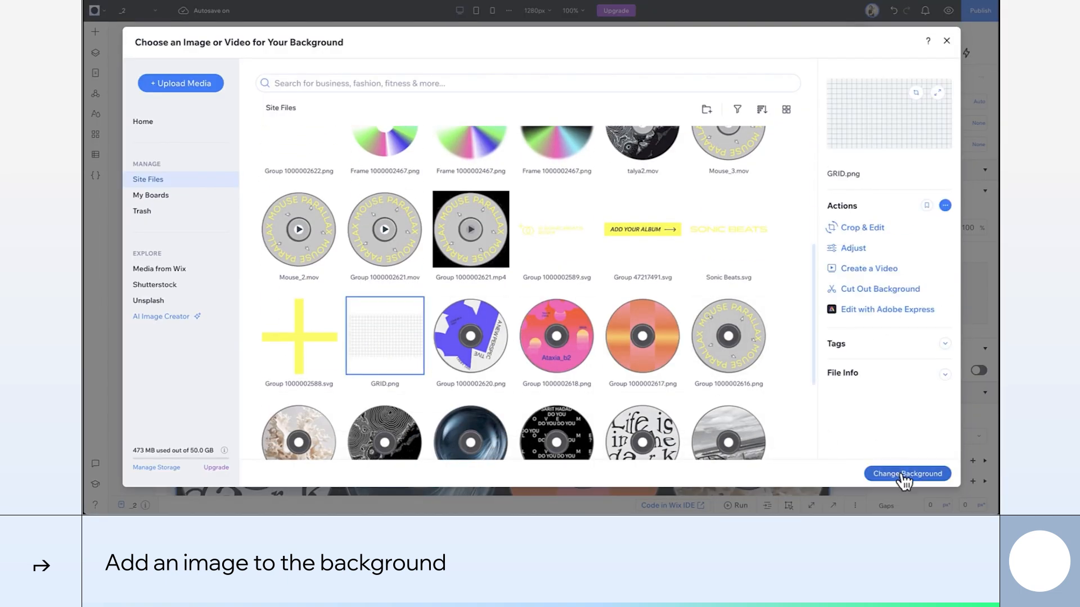
{"action": "left_click", "coordinate": [907, 473]}
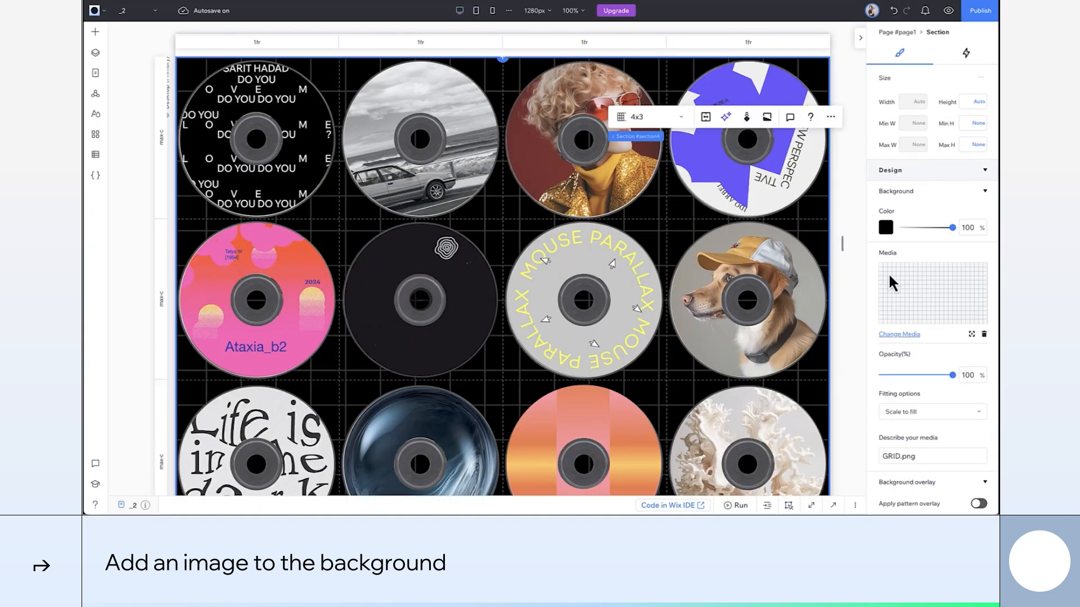
{"action": "left_click", "coordinate": [735, 505]}
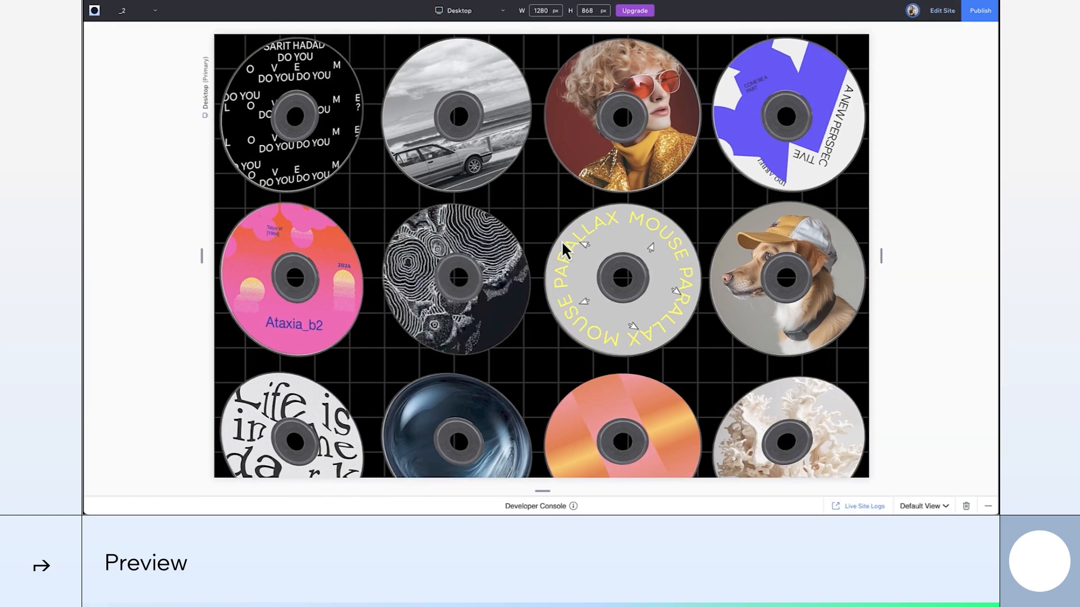
{"action": "mouse_move", "coordinate": [771, 193]}
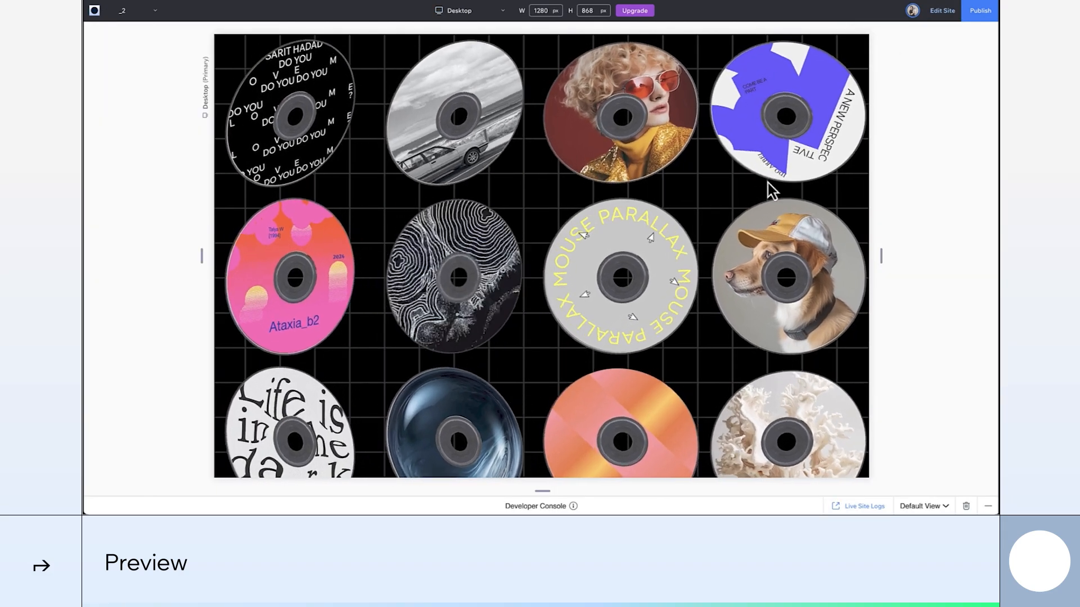